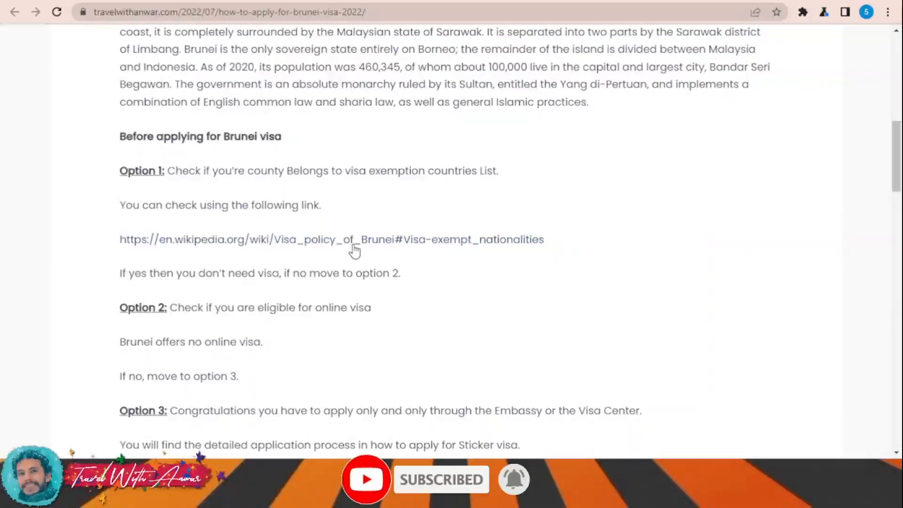
- Review the Wikipedia Brunei visa policy map and its legend
{"action": "left_click", "coordinate": [331, 239]}
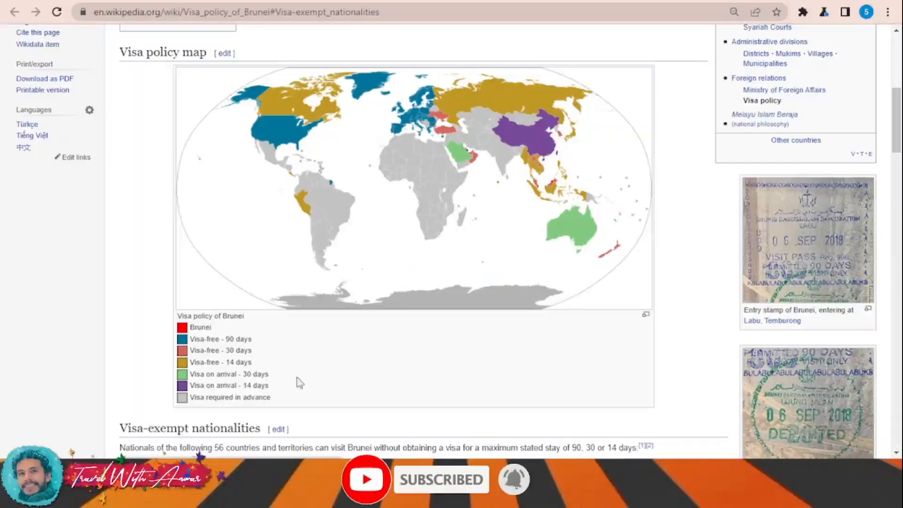
{"action": "mouse_move", "coordinate": [334, 135]}
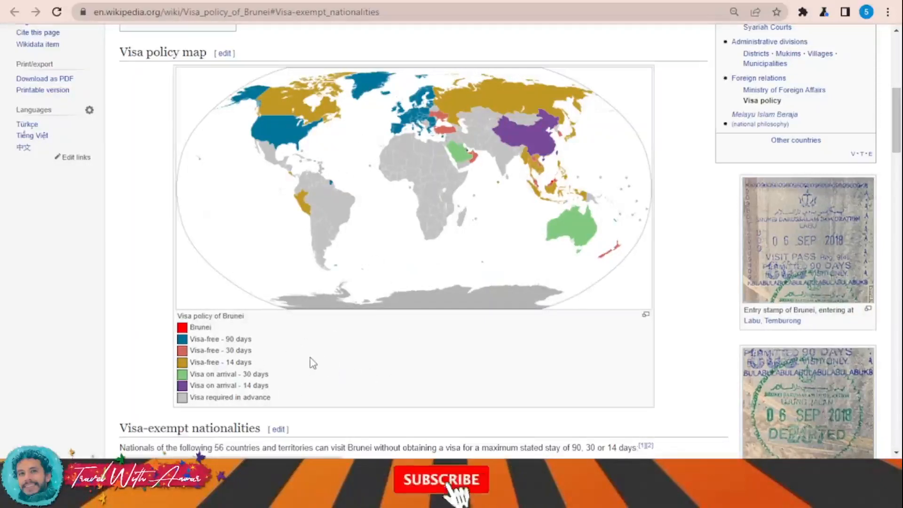
{"action": "left_click", "coordinate": [441, 480]}
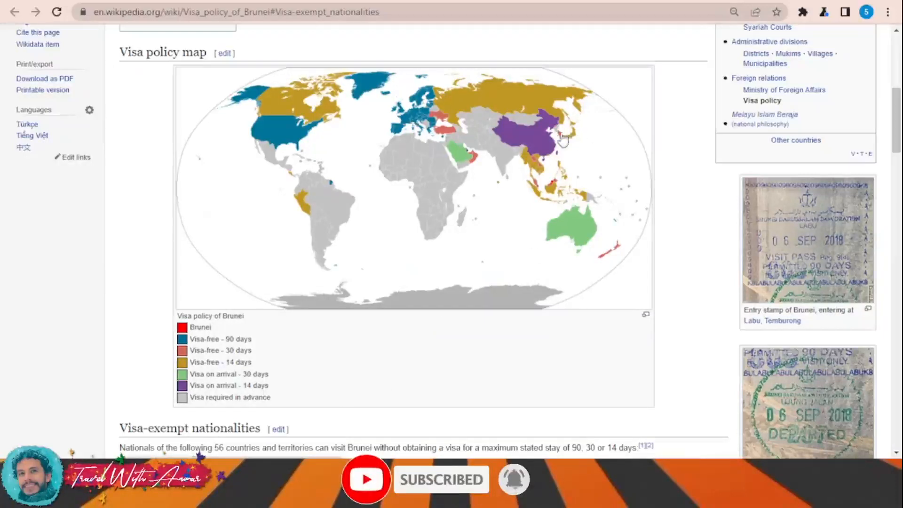
{"action": "mouse_move", "coordinate": [475, 164]}
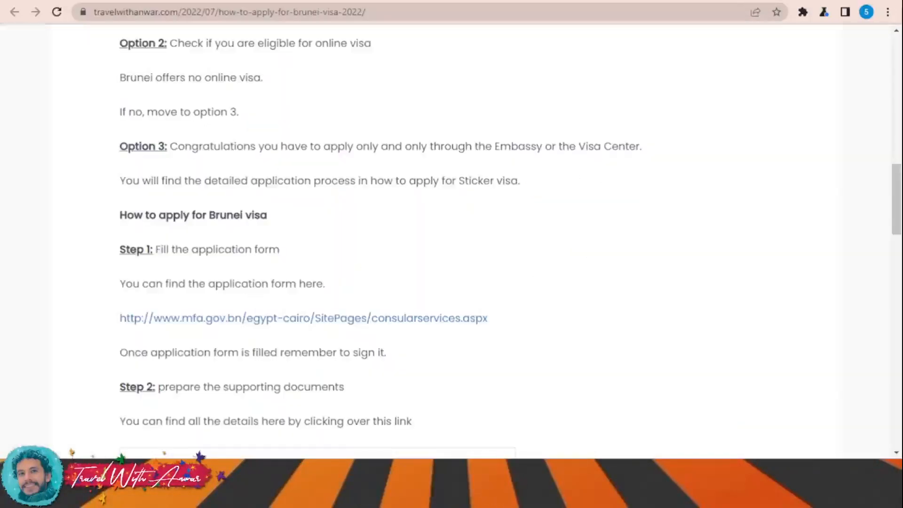
- From the guide's Step 1, go to the Cairo embassy's mfa.gov.bn Visa Services page
{"action": "scroll", "scroll_direction": "down", "scroll_amount": 3}
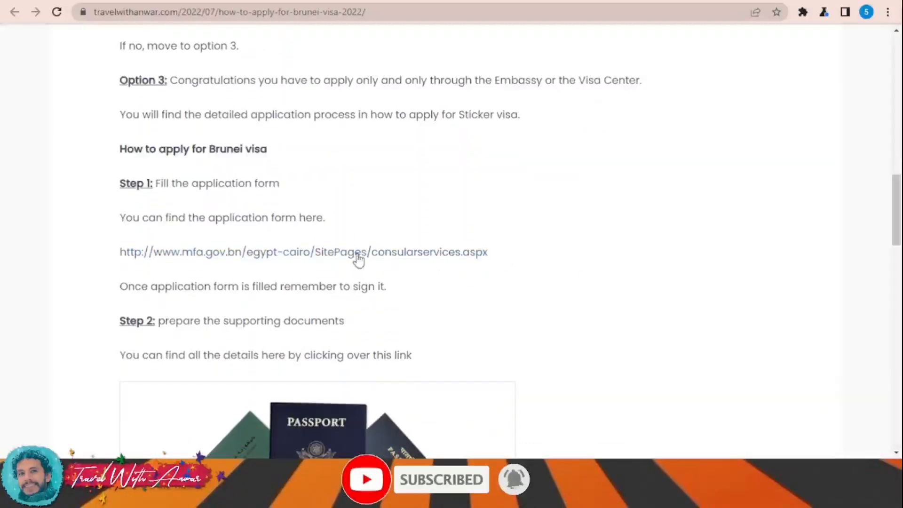
{"action": "left_click", "coordinate": [304, 252]}
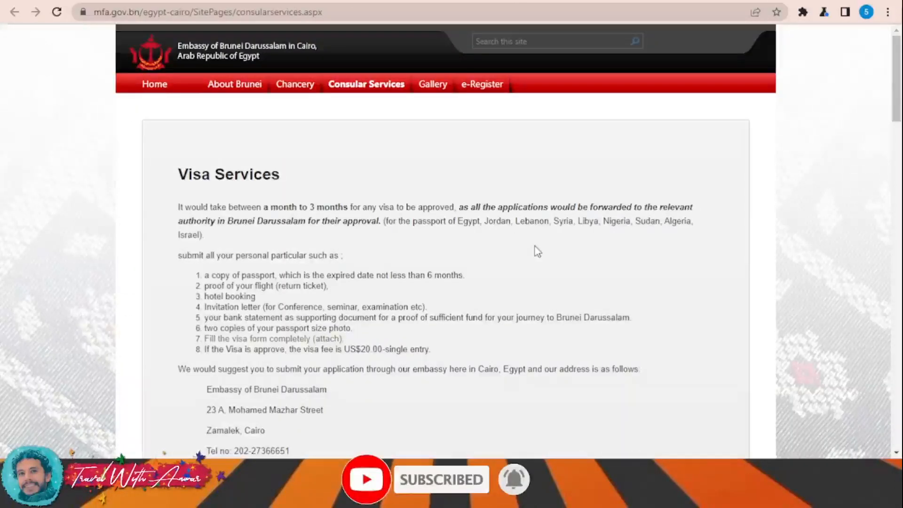
{"action": "scroll", "scroll_direction": "down", "scroll_amount": 3}
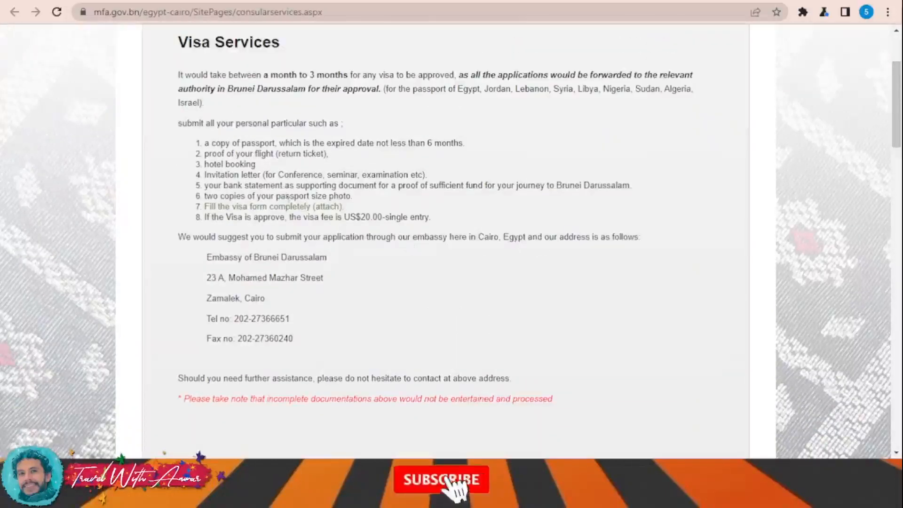
- View the attached two-page Visa Application Form PDF from top to bottom
{"action": "left_click", "coordinate": [441, 479]}
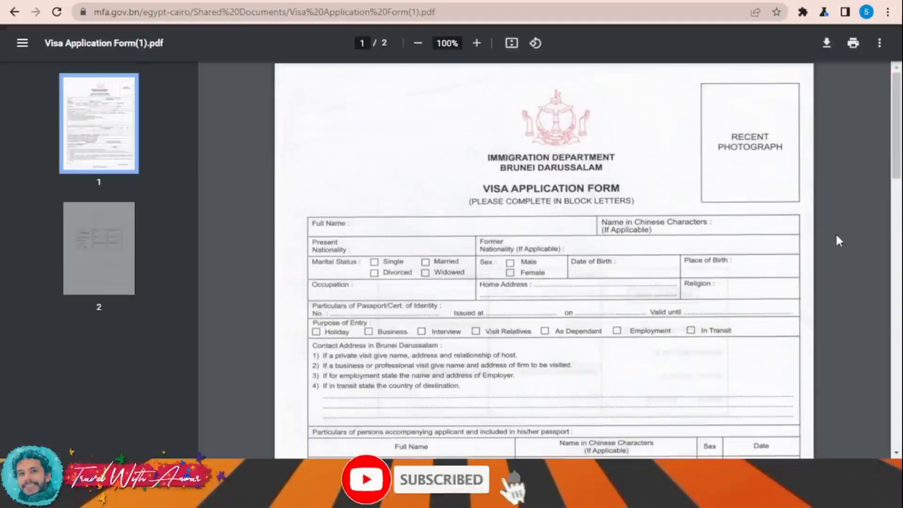
{"action": "scroll", "scroll_direction": "down", "scroll_amount": 3}
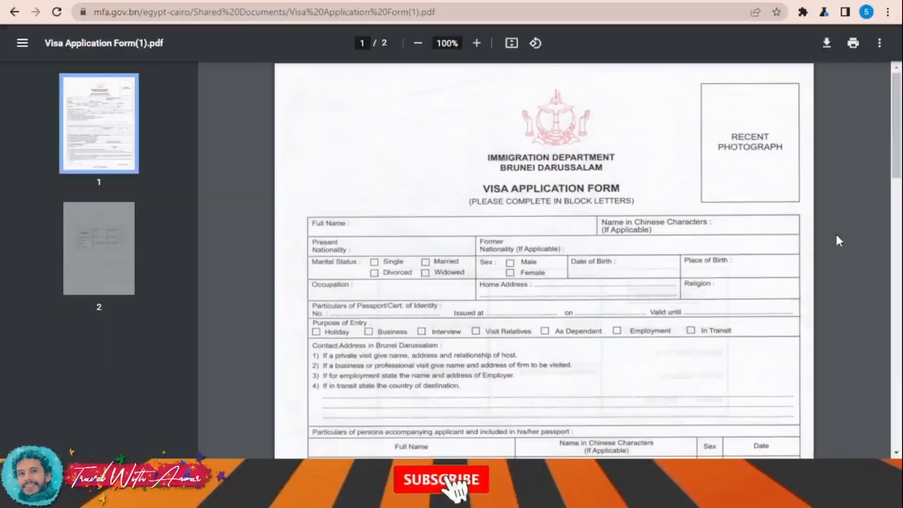
{"action": "scroll", "scroll_direction": "down", "scroll_amount": 3}
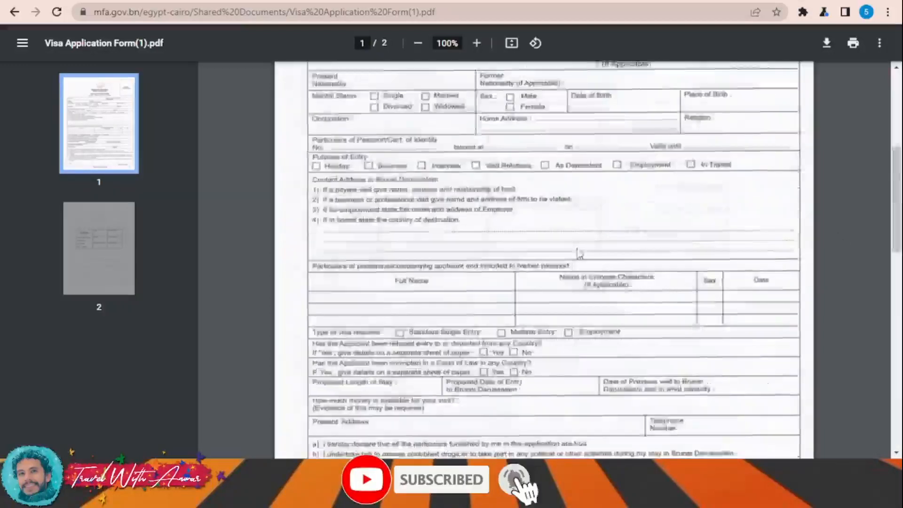
{"action": "scroll", "scroll_direction": "down", "scroll_amount": 3}
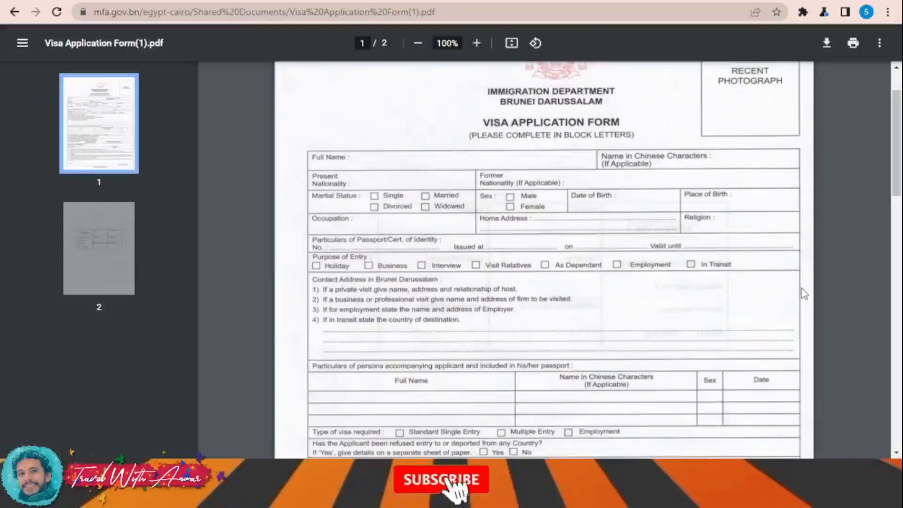
- Return to the visa guide blog at Steps 3 and 4
{"action": "left_click", "coordinate": [441, 479]}
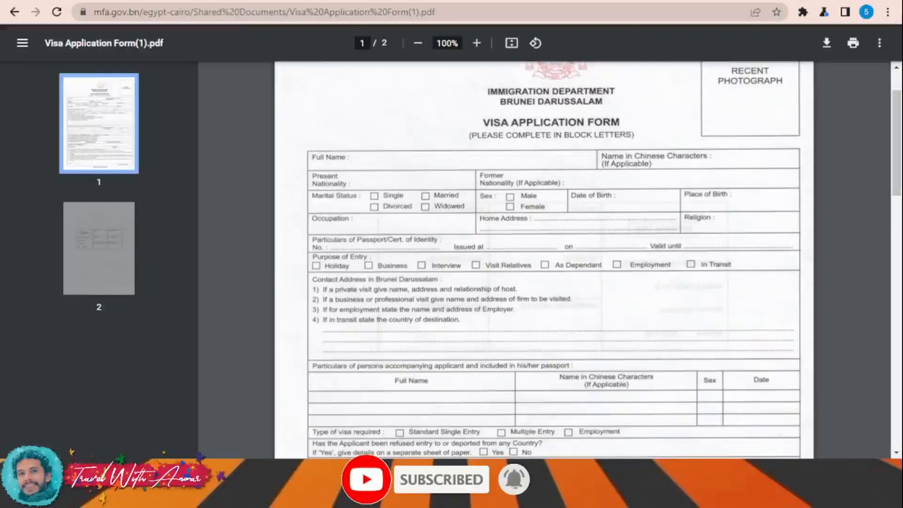
{"action": "left_click", "coordinate": [14, 13]}
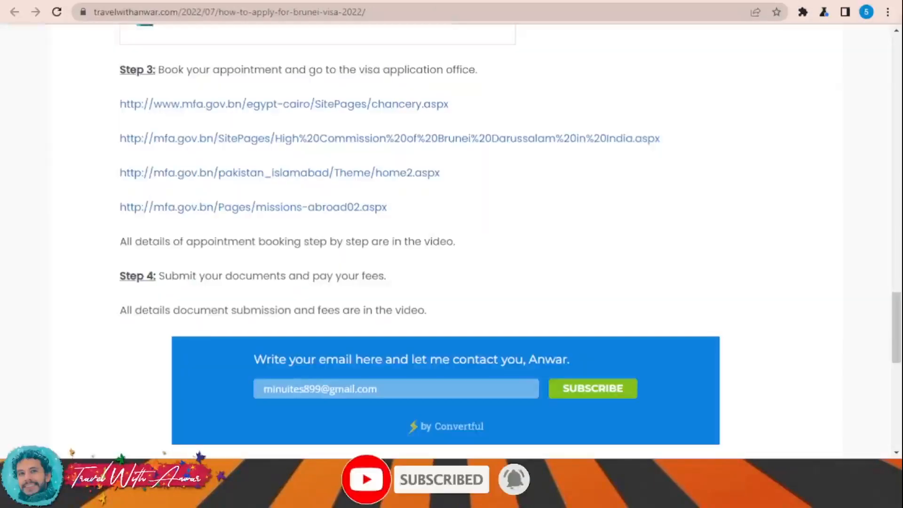
{"action": "mouse_move", "coordinate": [676, 217]}
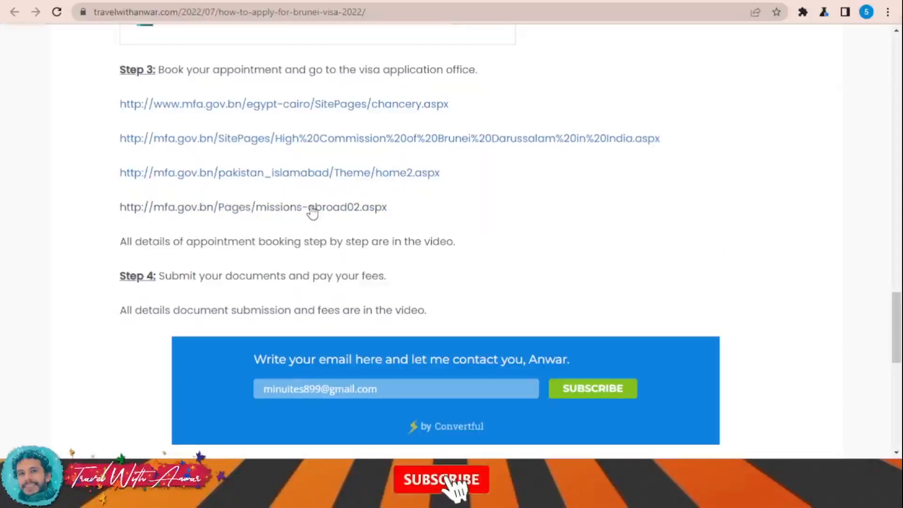
- Go to the MFA Missions Abroad directory from the Step 3 link
{"action": "left_click", "coordinate": [252, 207]}
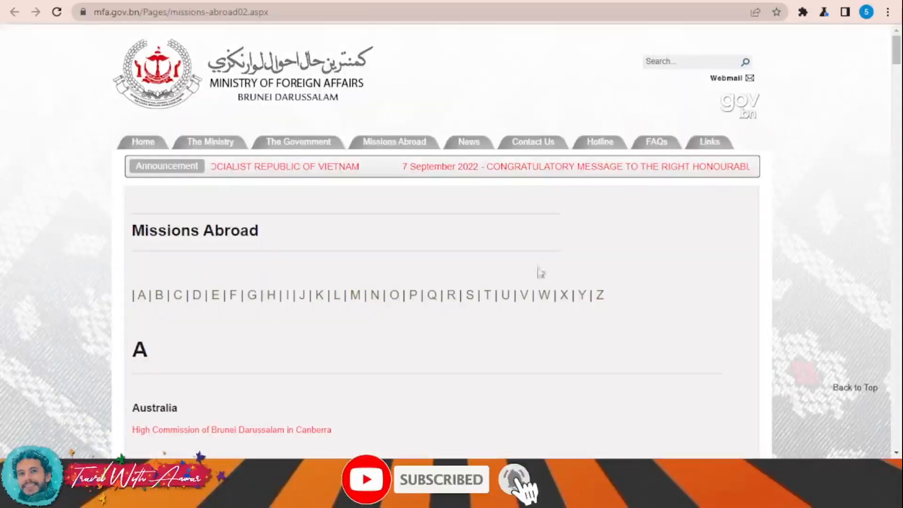
{"action": "scroll", "scroll_direction": "down", "scroll_amount": 3}
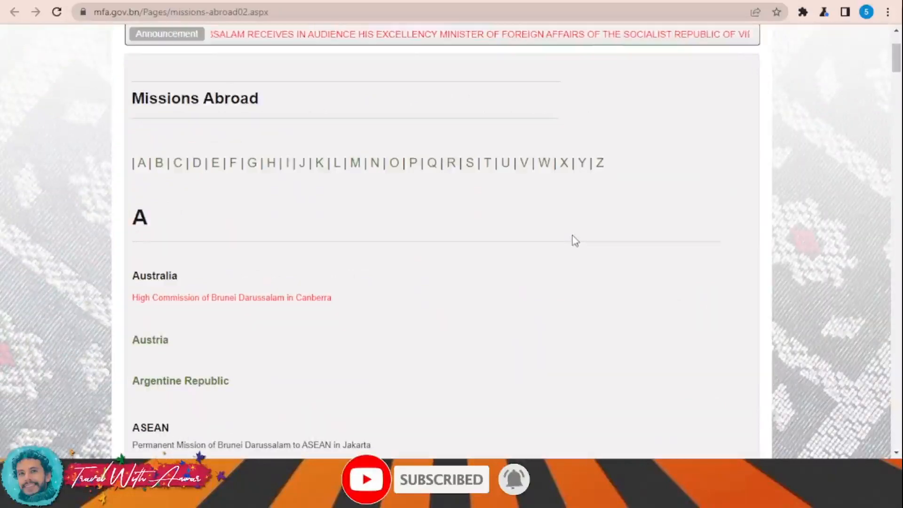
{"action": "scroll", "scroll_direction": "down", "scroll_amount": 3}
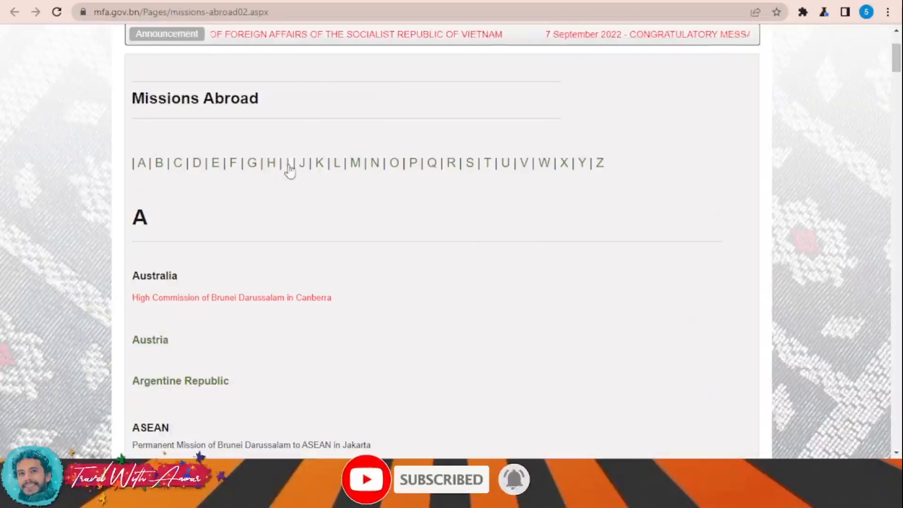
- Jump to the I section listing the High Commission in New Delhi
{"action": "left_click", "coordinate": [291, 162]}
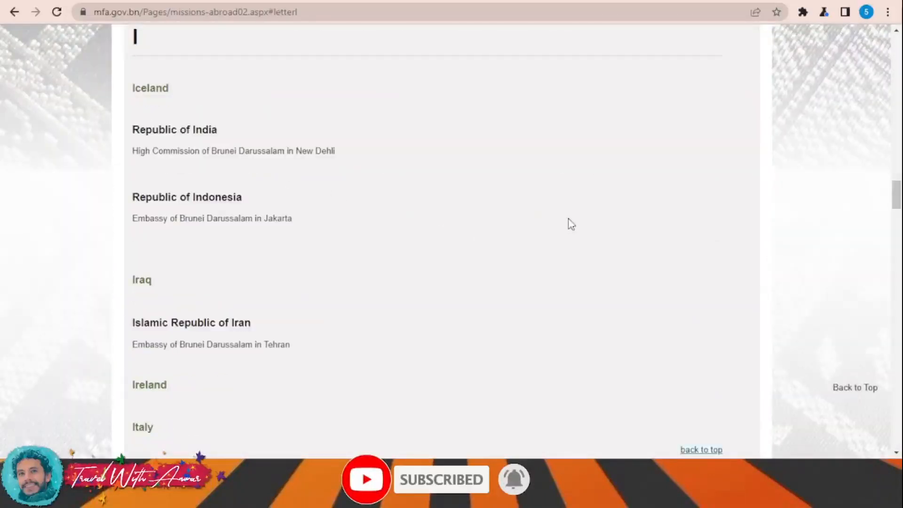
{"action": "scroll", "scroll_direction": "down", "scroll_amount": 3}
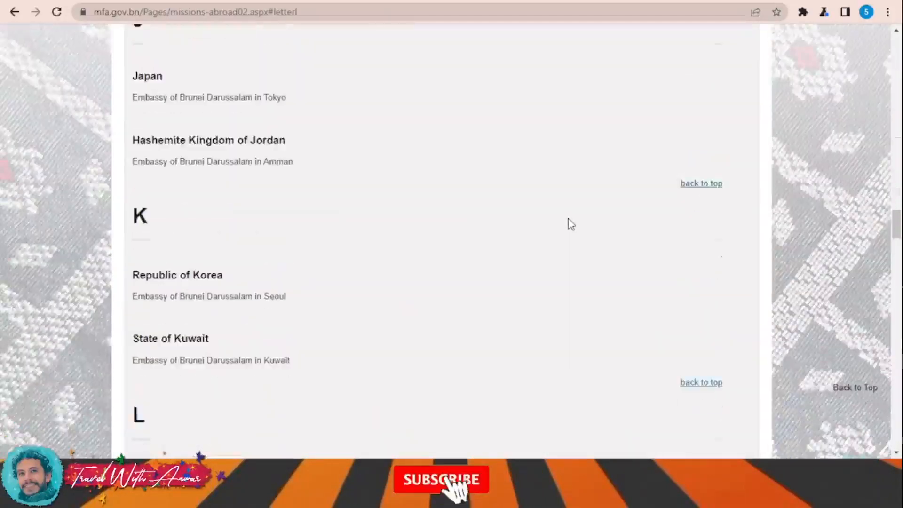
{"action": "scroll", "scroll_direction": "up", "scroll_amount": 3}
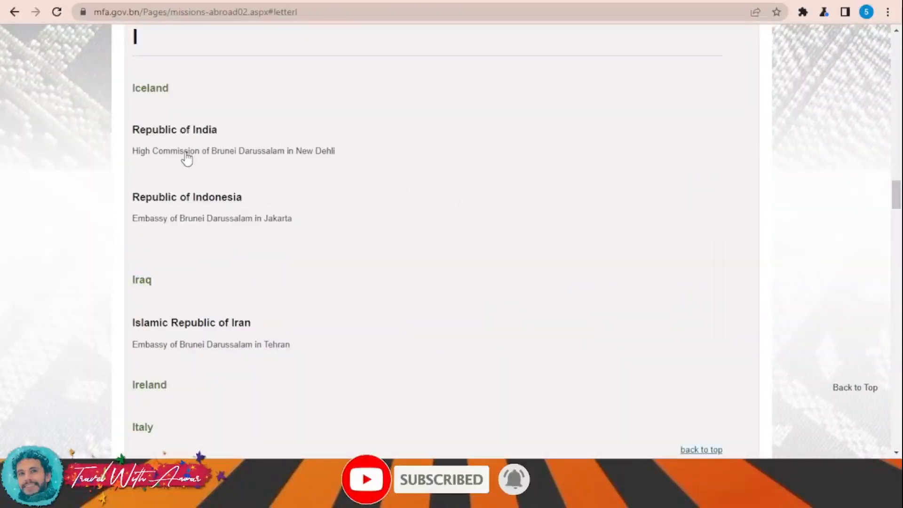
- View the High Commission in New Delhi page with its contact details and working hours
{"action": "left_click", "coordinate": [234, 150]}
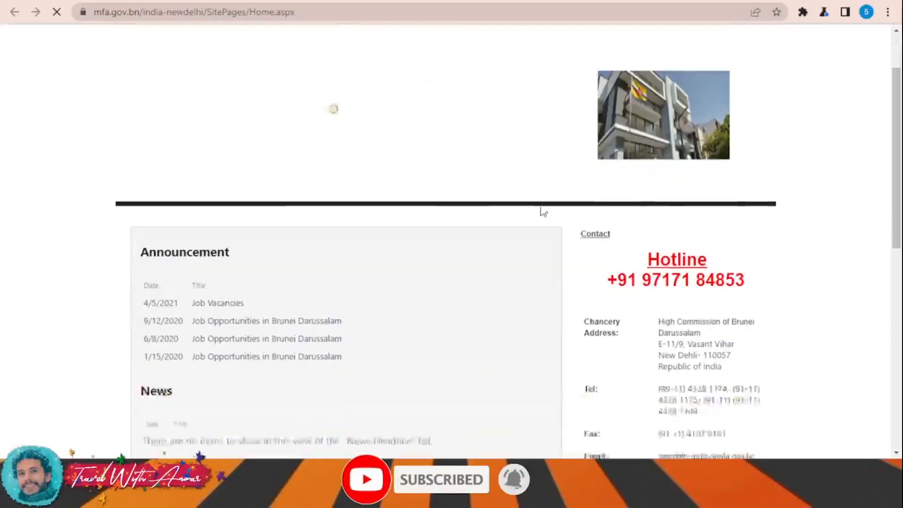
{"action": "scroll", "scroll_direction": "down", "scroll_amount": 3}
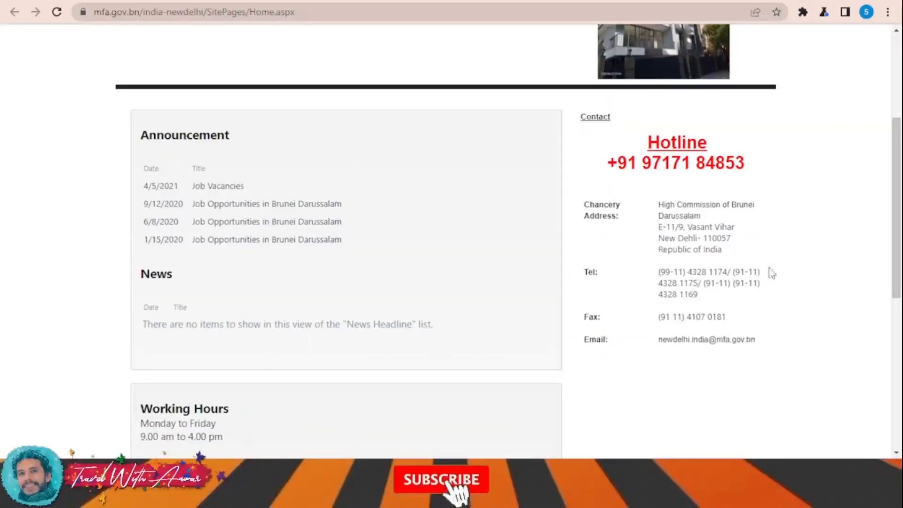
{"action": "scroll", "scroll_direction": "down", "scroll_amount": 3}
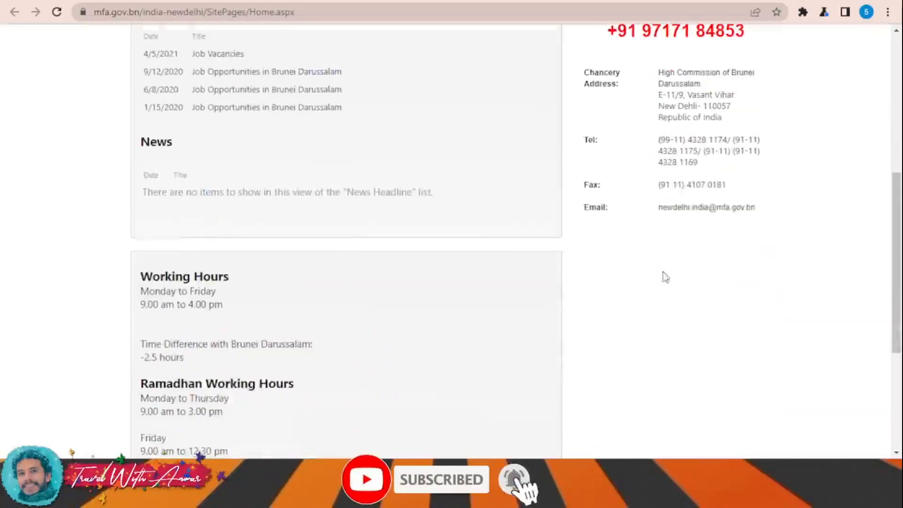